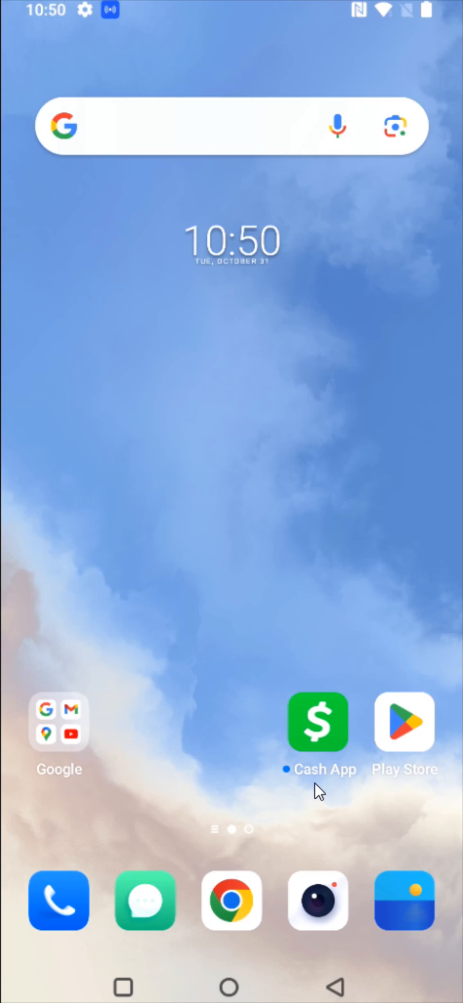
- Launch Cash App and open Your Account settings, scrolling to reveal all options
{"action": "left_click", "coordinate": [318, 722]}
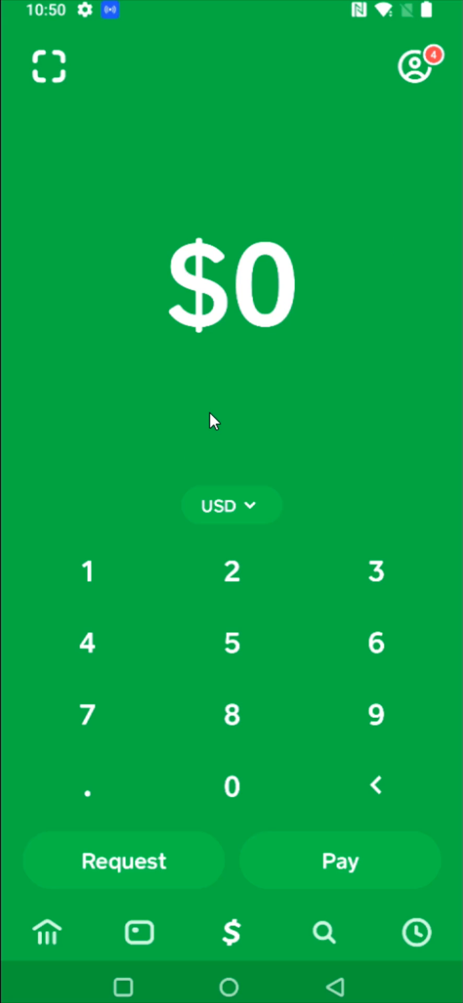
{"action": "mouse_move", "coordinate": [360, 343]}
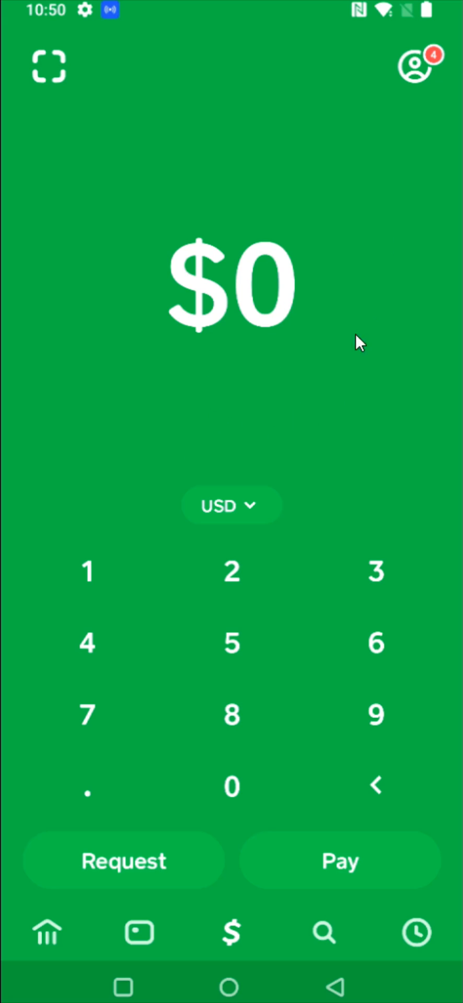
{"action": "mouse_move", "coordinate": [447, 77]}
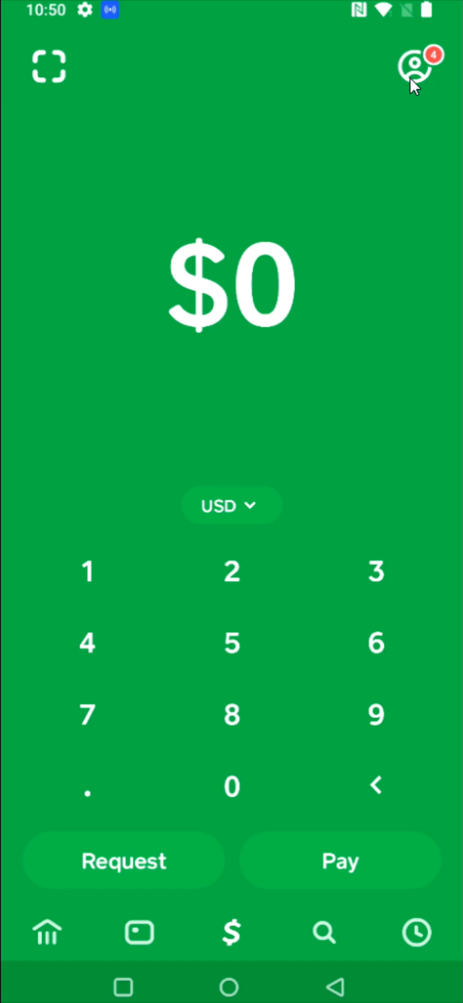
{"action": "mouse_move", "coordinate": [425, 84]}
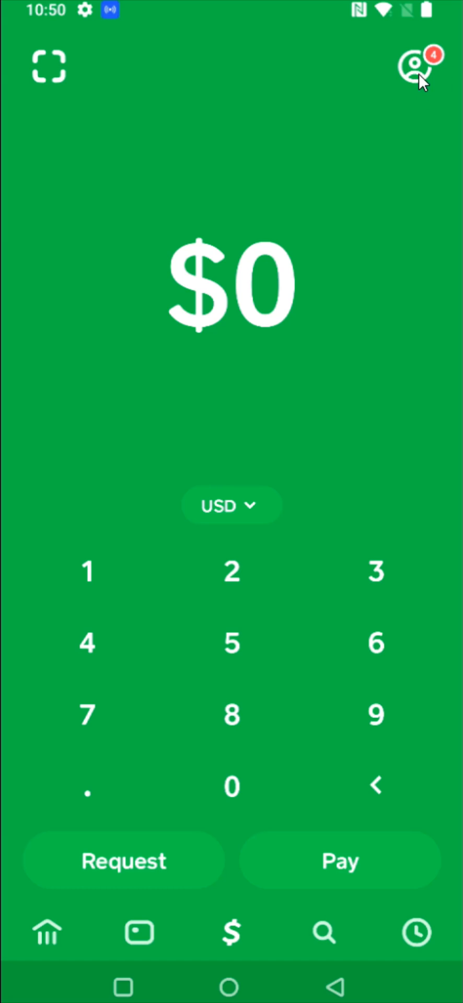
{"action": "left_click", "coordinate": [415, 65]}
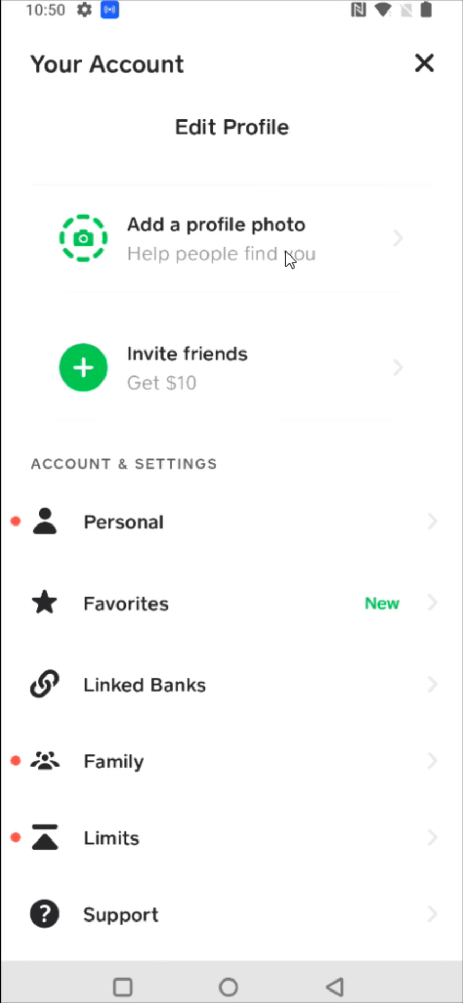
{"action": "scroll", "scroll_direction": "down", "scroll_amount": 3}
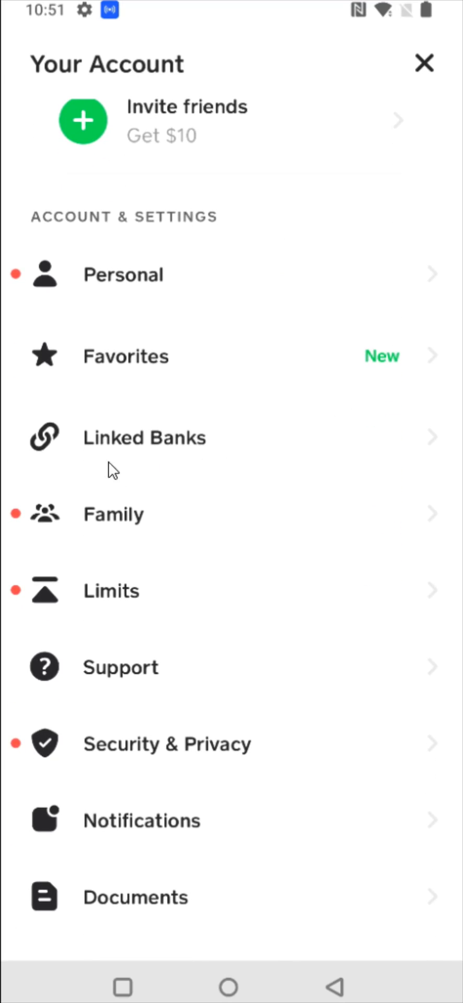
- Open Linked Banks under Account & Settings, showing Debit Card 7985
{"action": "left_click", "coordinate": [145, 438]}
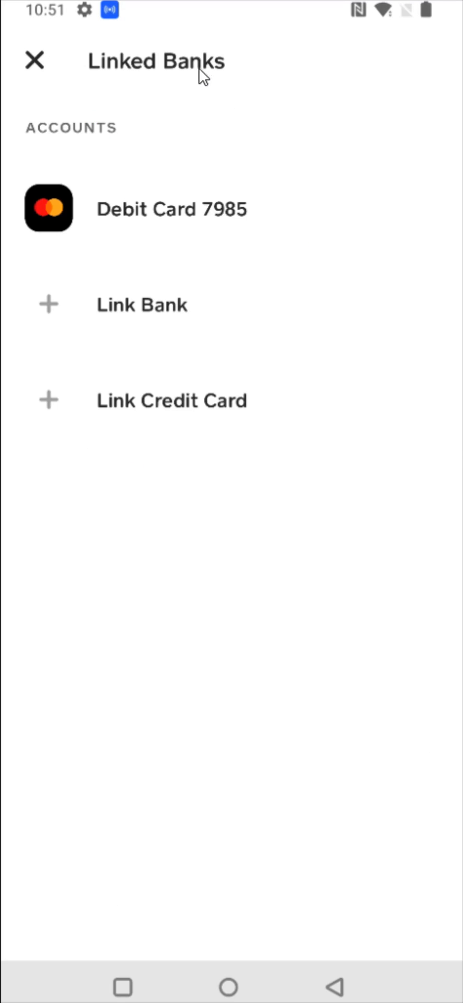
{"action": "mouse_move", "coordinate": [165, 98]}
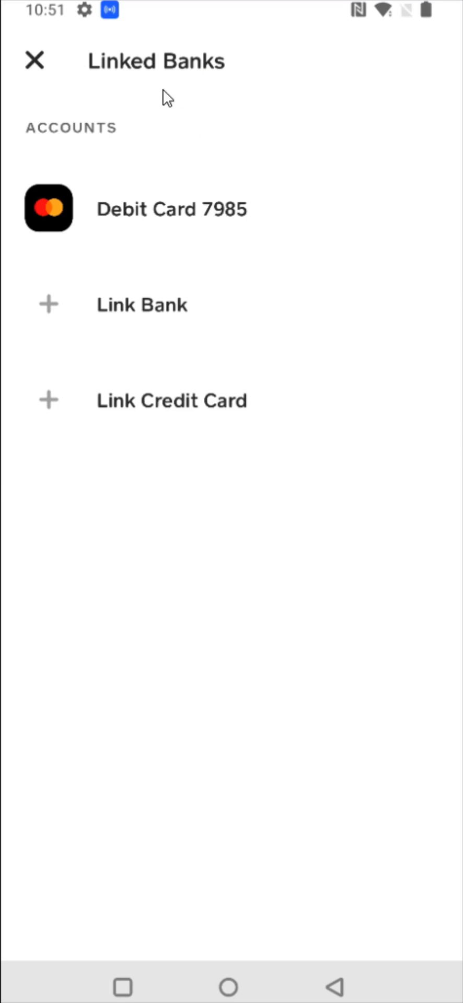
{"action": "mouse_move", "coordinate": [371, 479]}
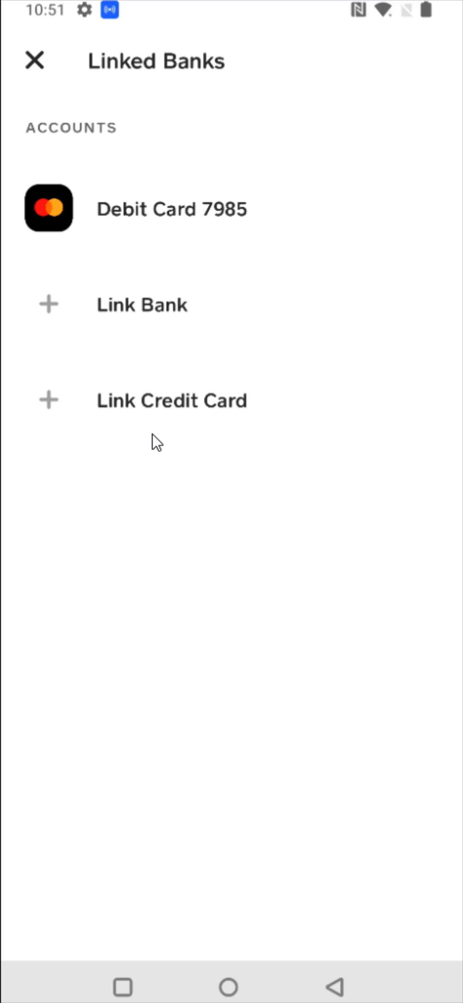
{"action": "mouse_move", "coordinate": [194, 247]}
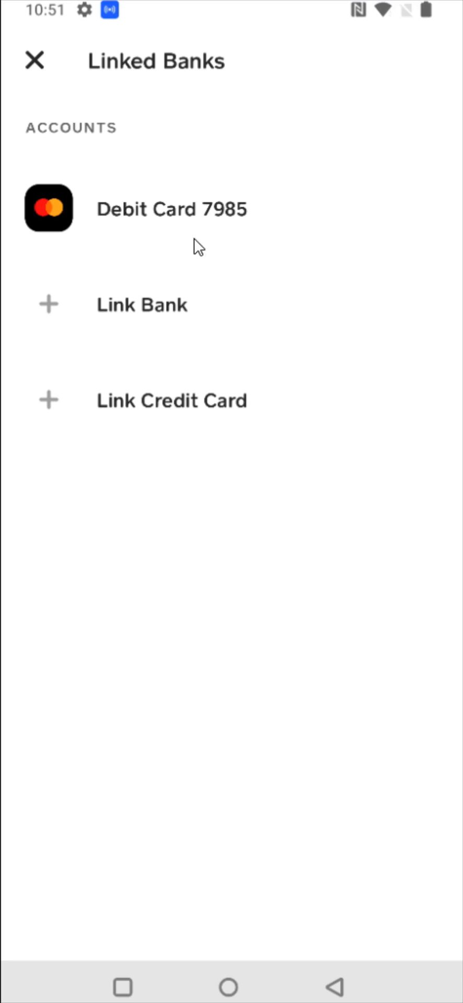
{"action": "mouse_move", "coordinate": [119, 265]}
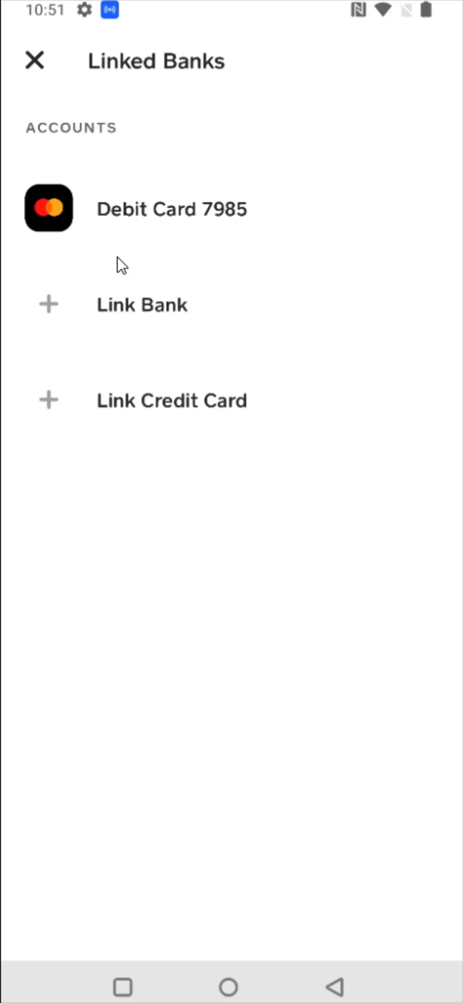
{"action": "mouse_move", "coordinate": [155, 241]}
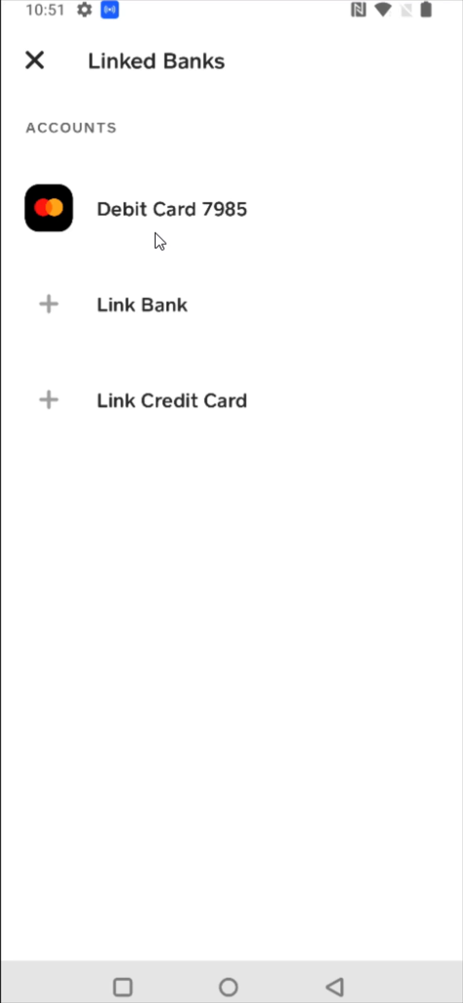
{"action": "mouse_move", "coordinate": [240, 303]}
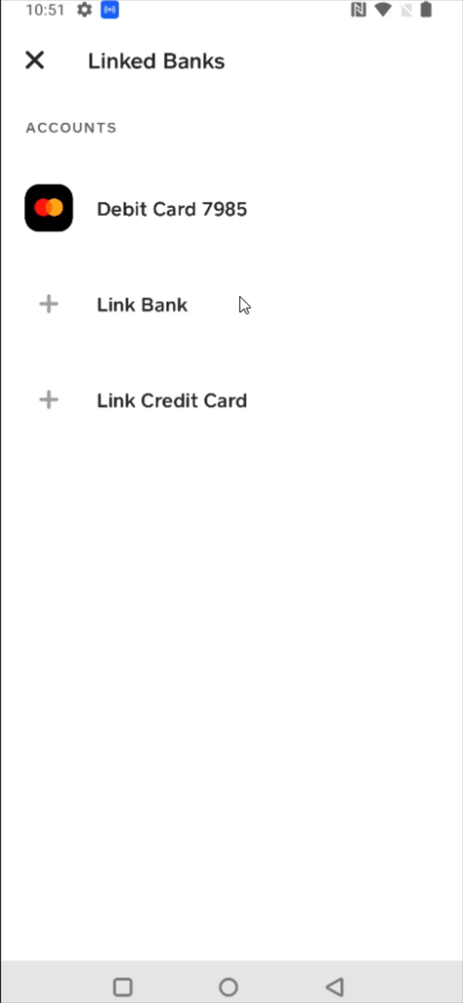
{"action": "mouse_move", "coordinate": [91, 442]}
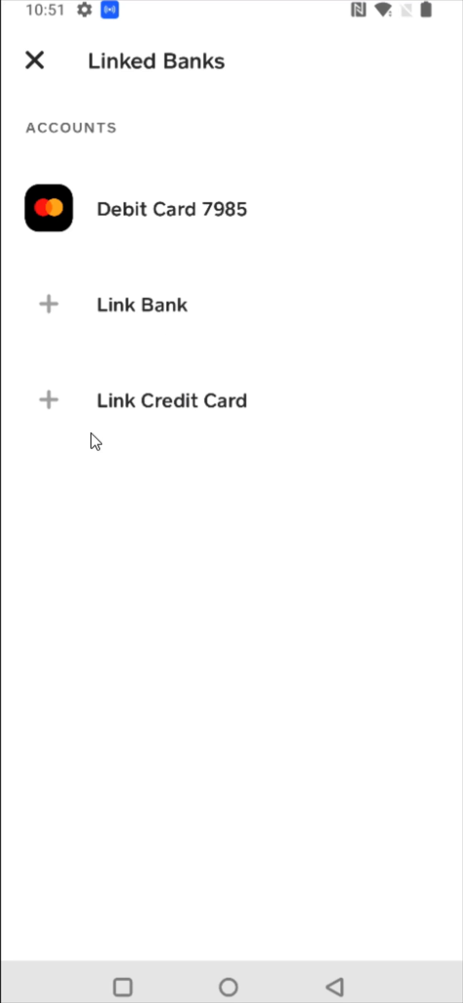
{"action": "mouse_move", "coordinate": [107, 444]}
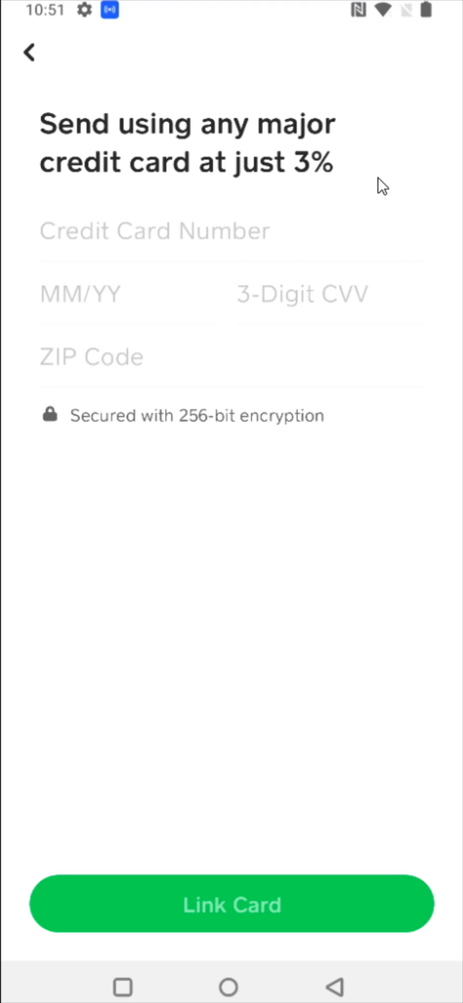
{"action": "mouse_move", "coordinate": [368, 182]}
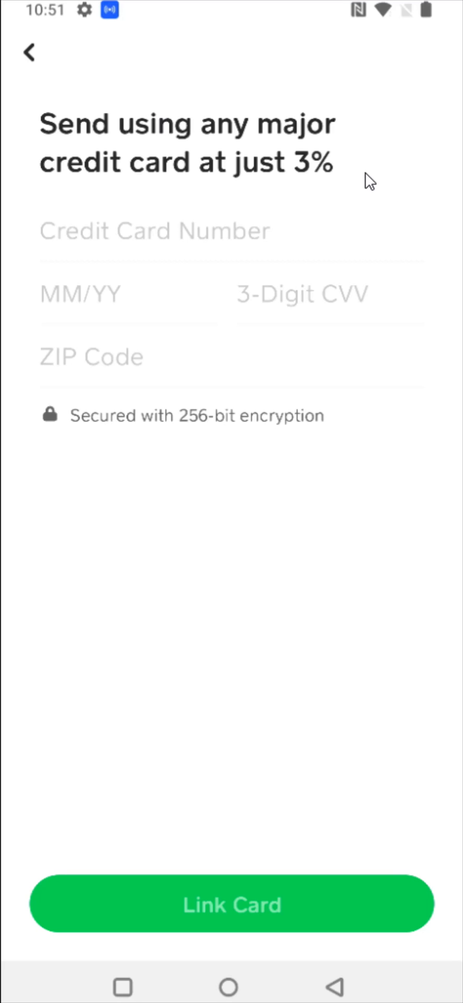
{"action": "mouse_move", "coordinate": [210, 219]}
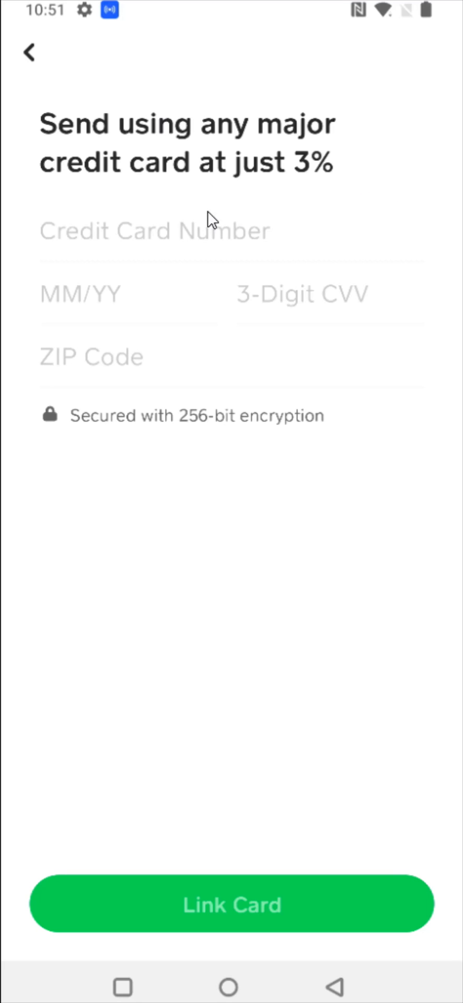
{"action": "mouse_move", "coordinate": [319, 195]}
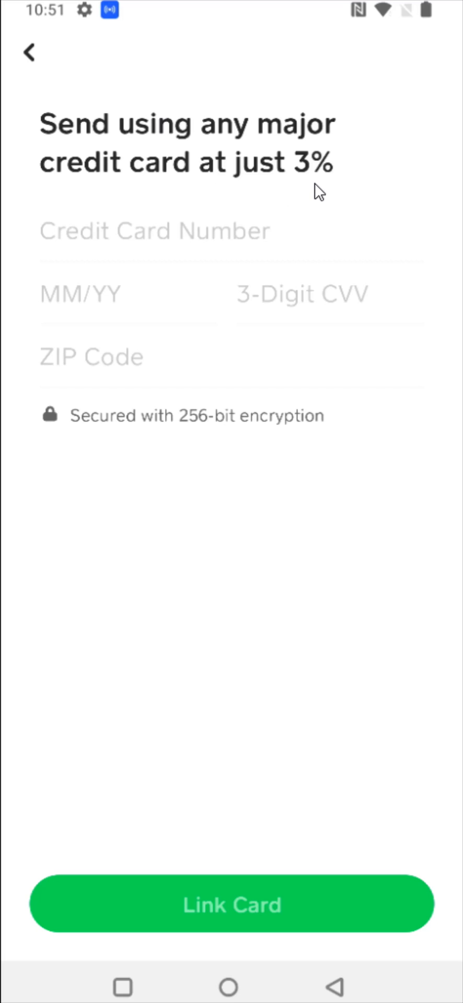
{"action": "mouse_move", "coordinate": [266, 193]}
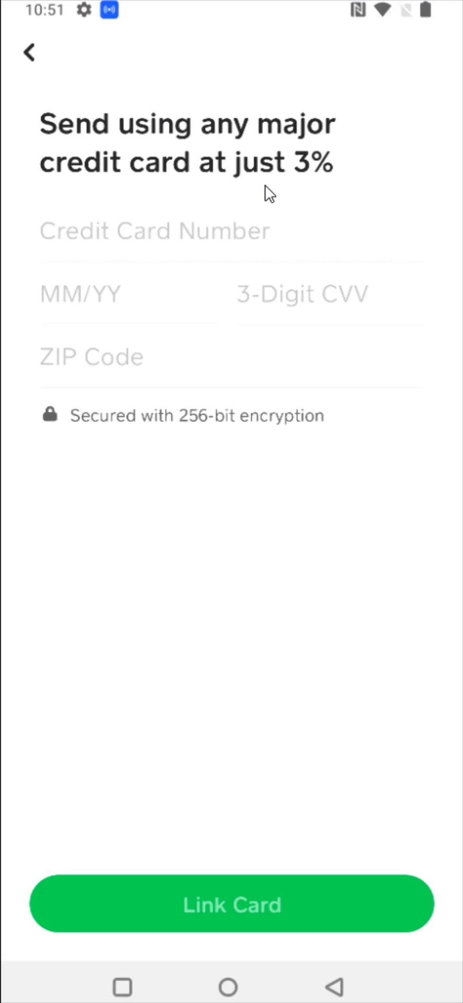
{"action": "mouse_move", "coordinate": [119, 269]}
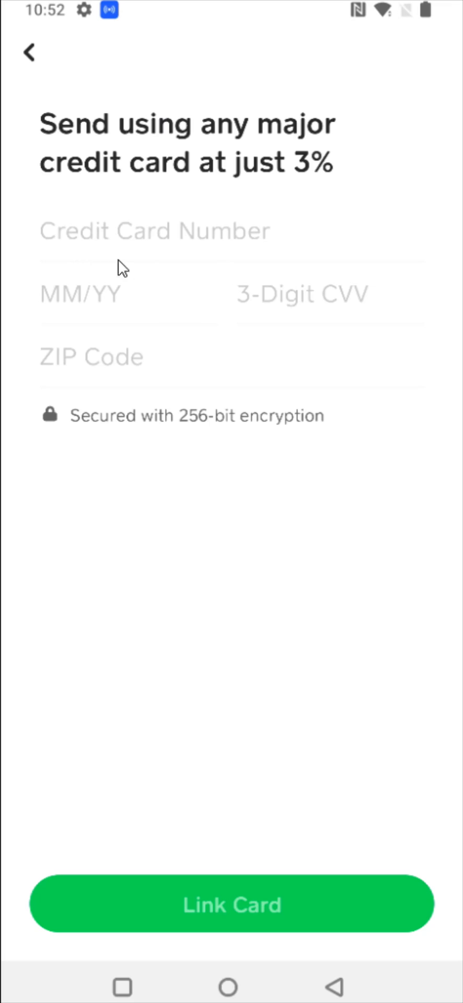
{"action": "mouse_move", "coordinate": [47, 323]}
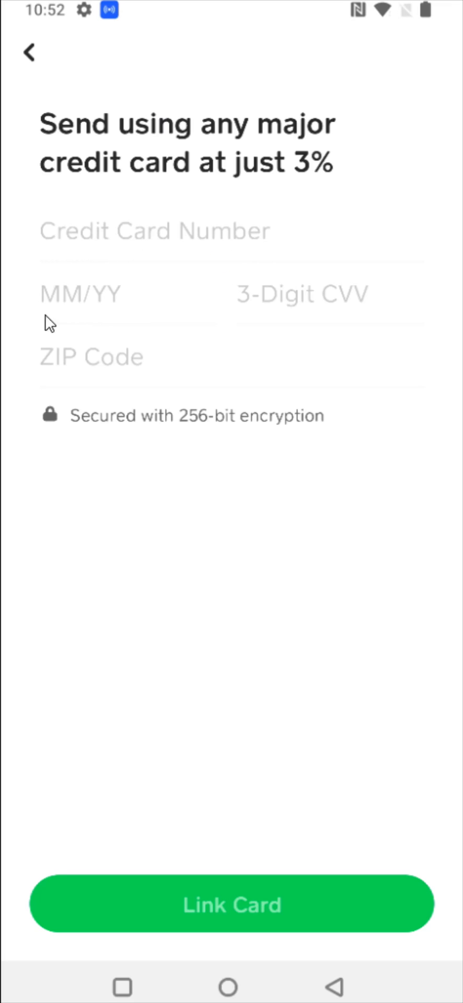
{"action": "mouse_move", "coordinate": [277, 323]}
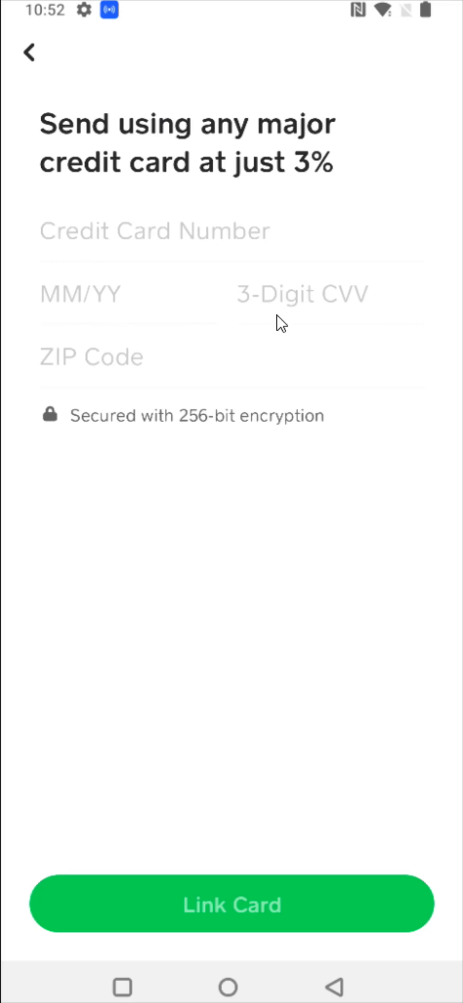
{"action": "mouse_move", "coordinate": [370, 314]}
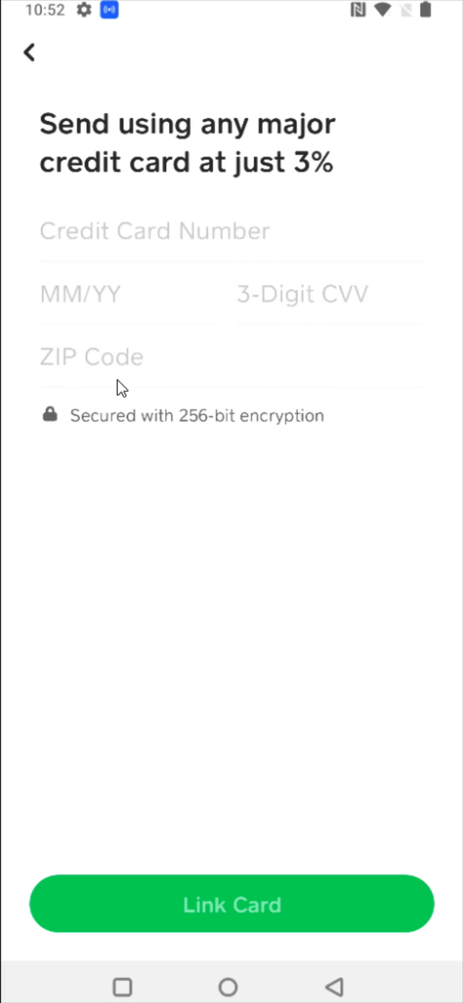
{"action": "mouse_move", "coordinate": [182, 342]}
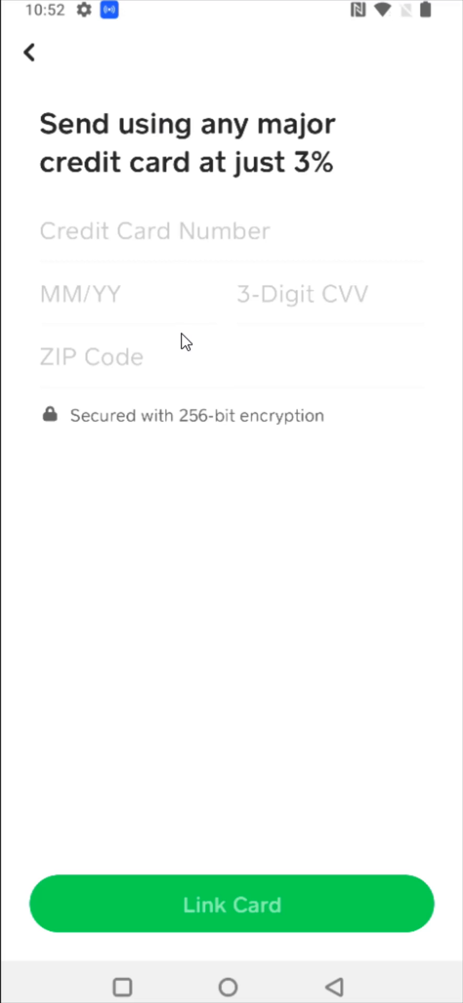
{"action": "mouse_move", "coordinate": [246, 939]}
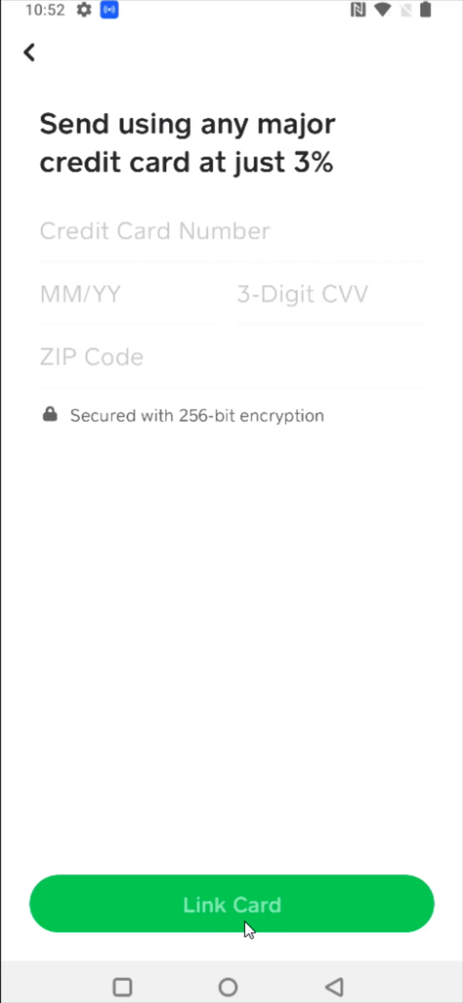
- Submit the entered credit card details with Link Card
{"action": "left_click", "coordinate": [232, 906]}
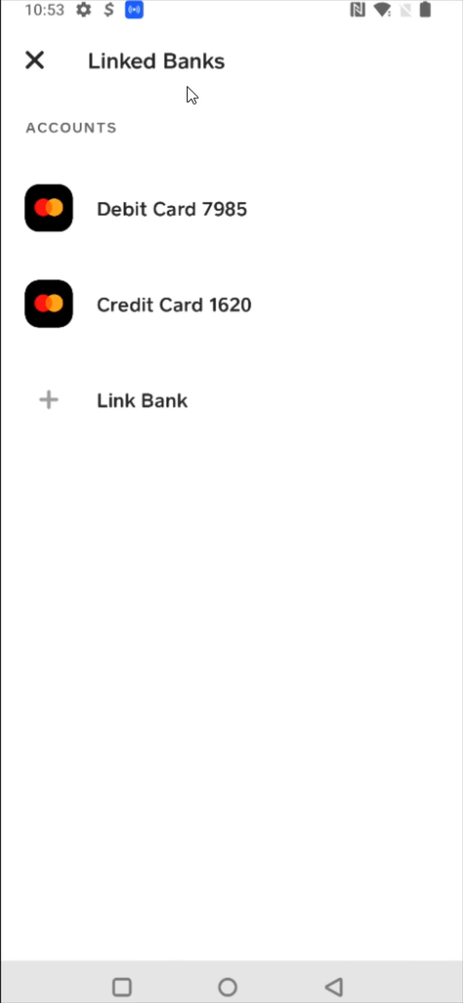
{"action": "mouse_move", "coordinate": [124, 347]}
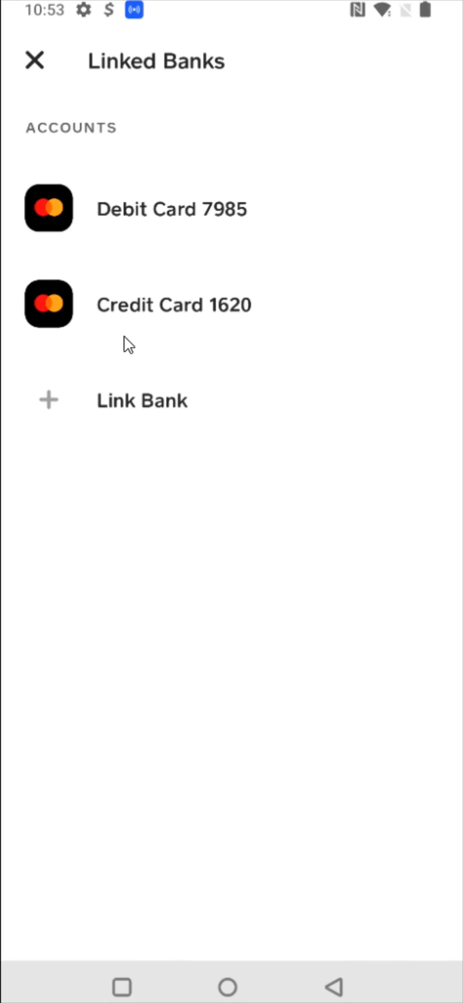
{"action": "mouse_move", "coordinate": [118, 336]}
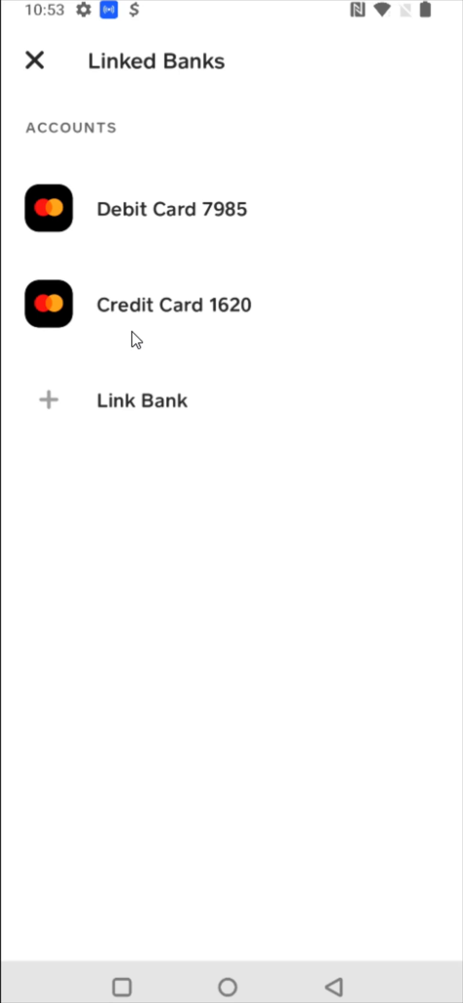
{"action": "mouse_move", "coordinate": [163, 326]}
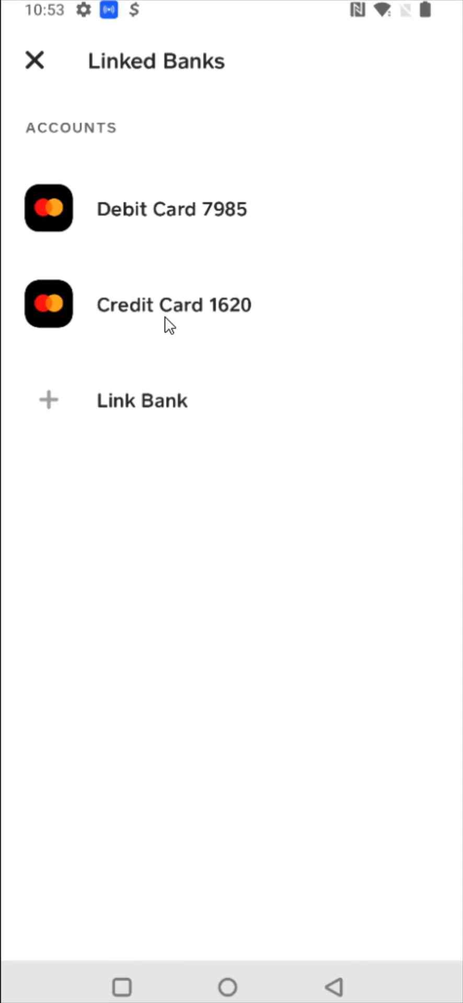
- Open the options sheet for the newly linked Credit Card 1620
{"action": "left_click", "coordinate": [174, 305]}
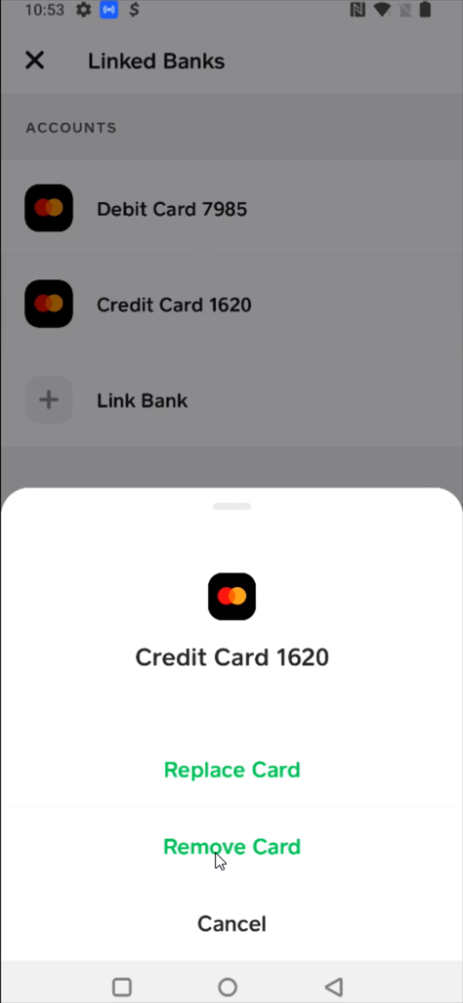
{"action": "mouse_move", "coordinate": [231, 953]}
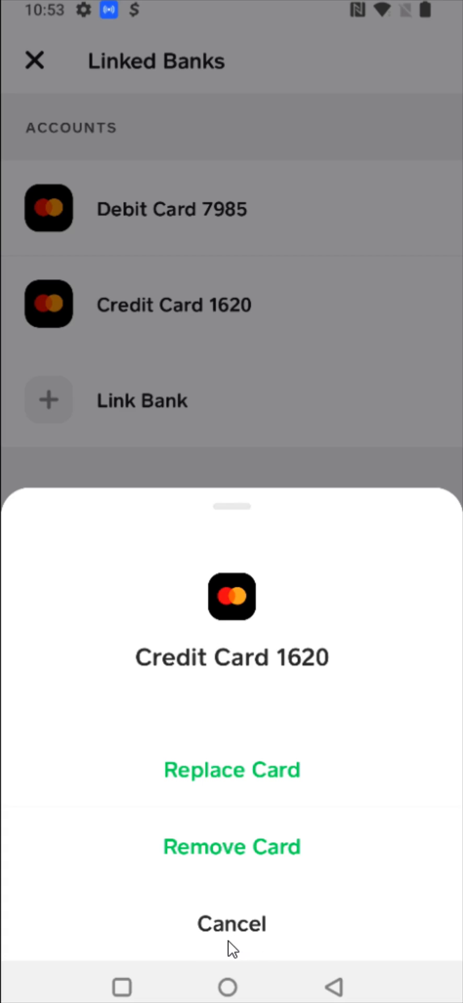
- Cancel the Credit Card 1620 options sheet, keeping the card linked
{"action": "left_click", "coordinate": [232, 924]}
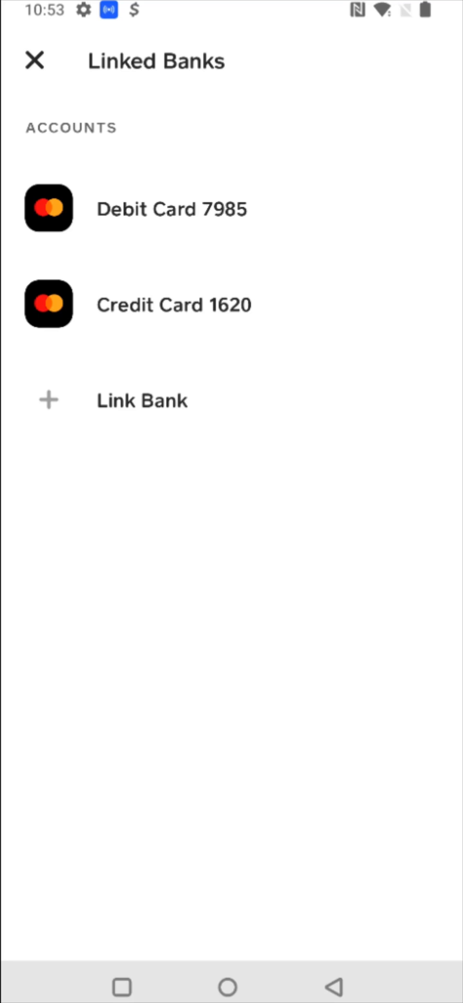
{"action": "mouse_move", "coordinate": [132, 342]}
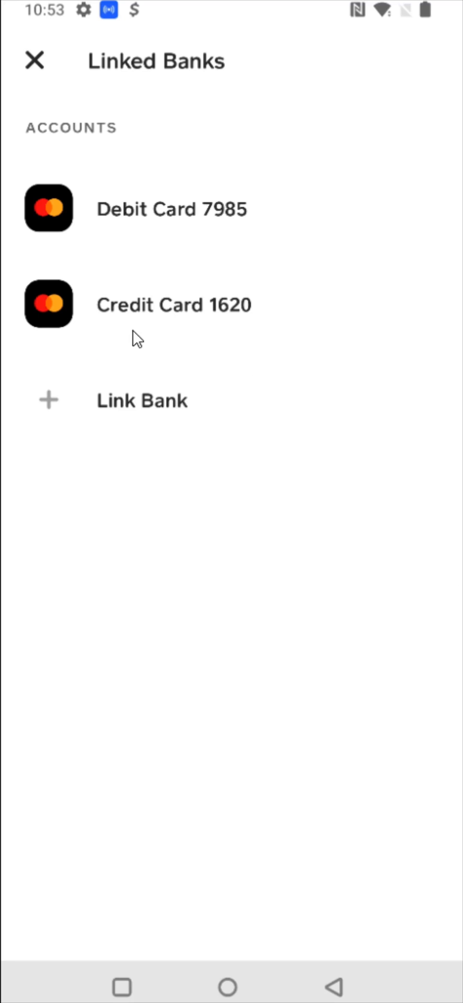
{"action": "mouse_move", "coordinate": [150, 344]}
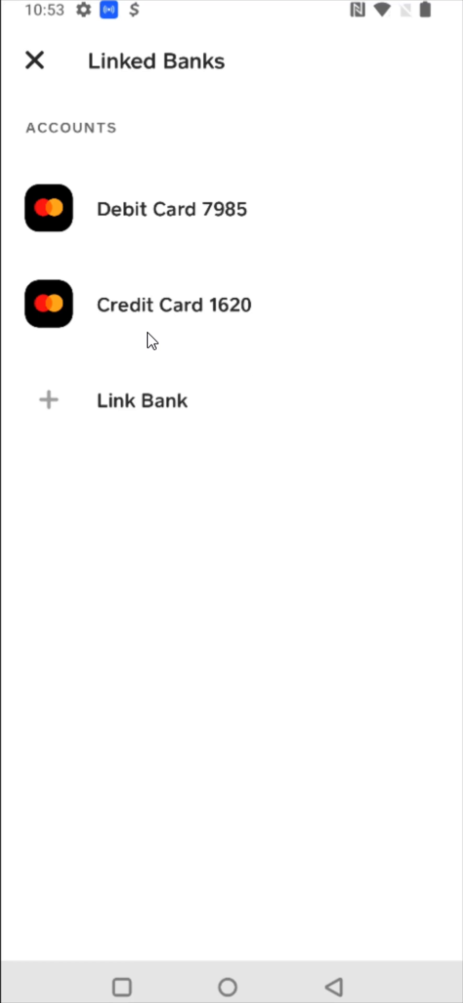